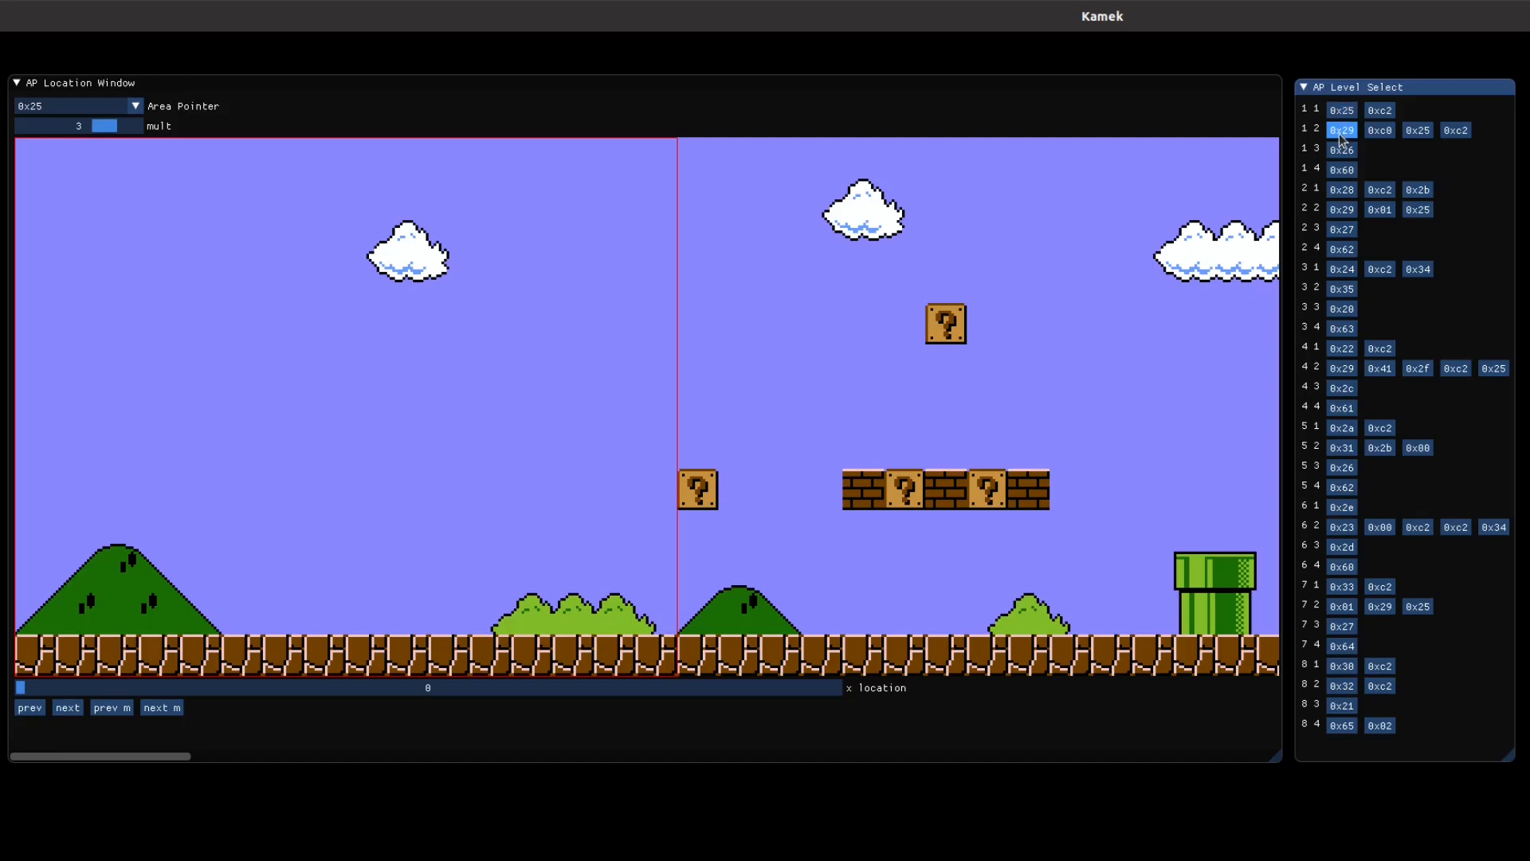
Load the castle-staircase, night castle, mushroom-platform, treetop and grey lava castle areas in turn
click(1340, 209)
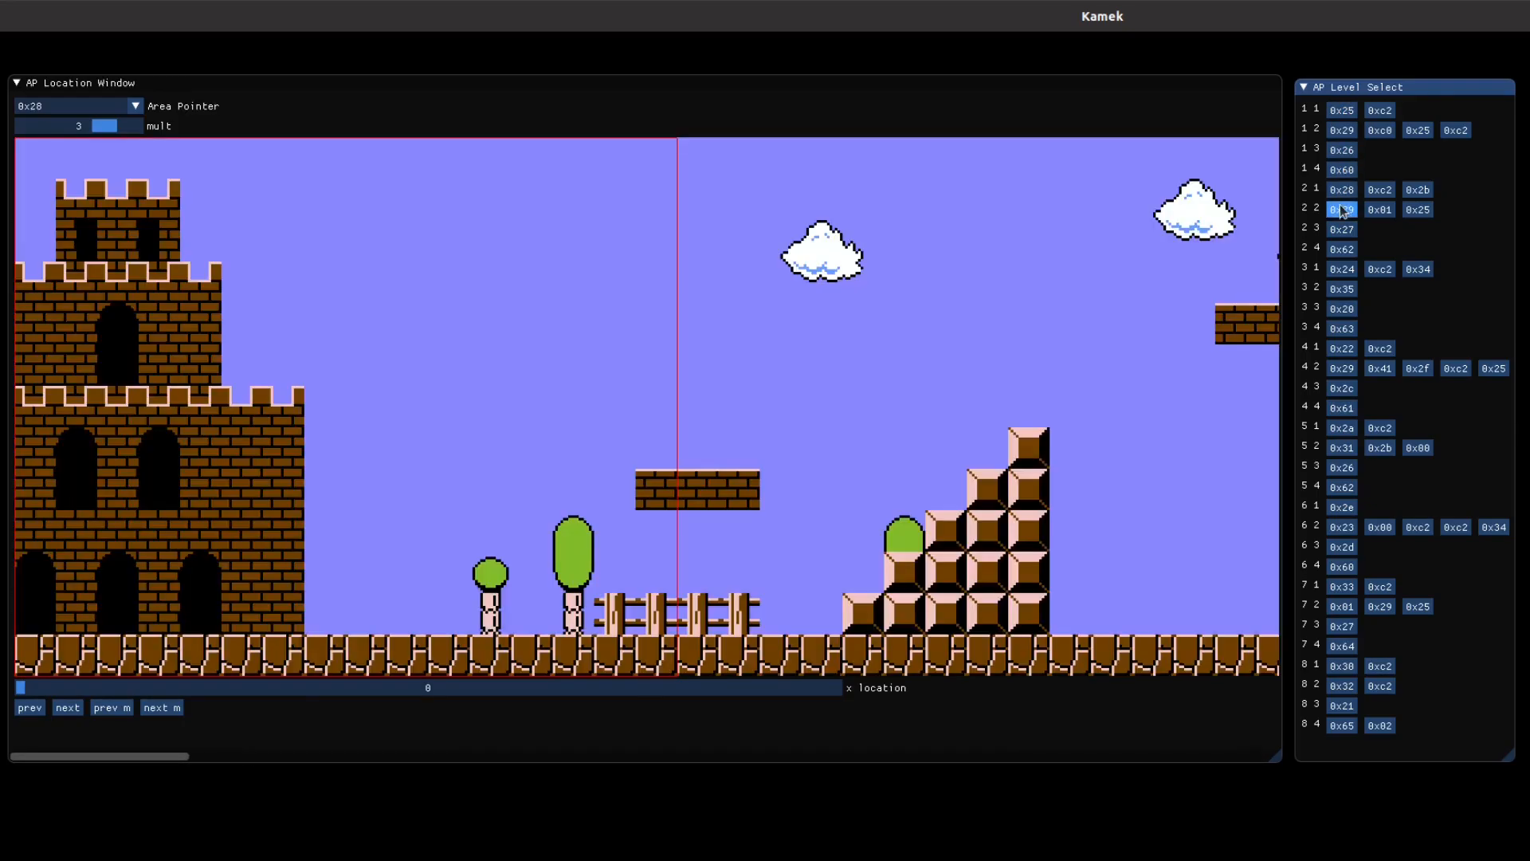
click(1340, 307)
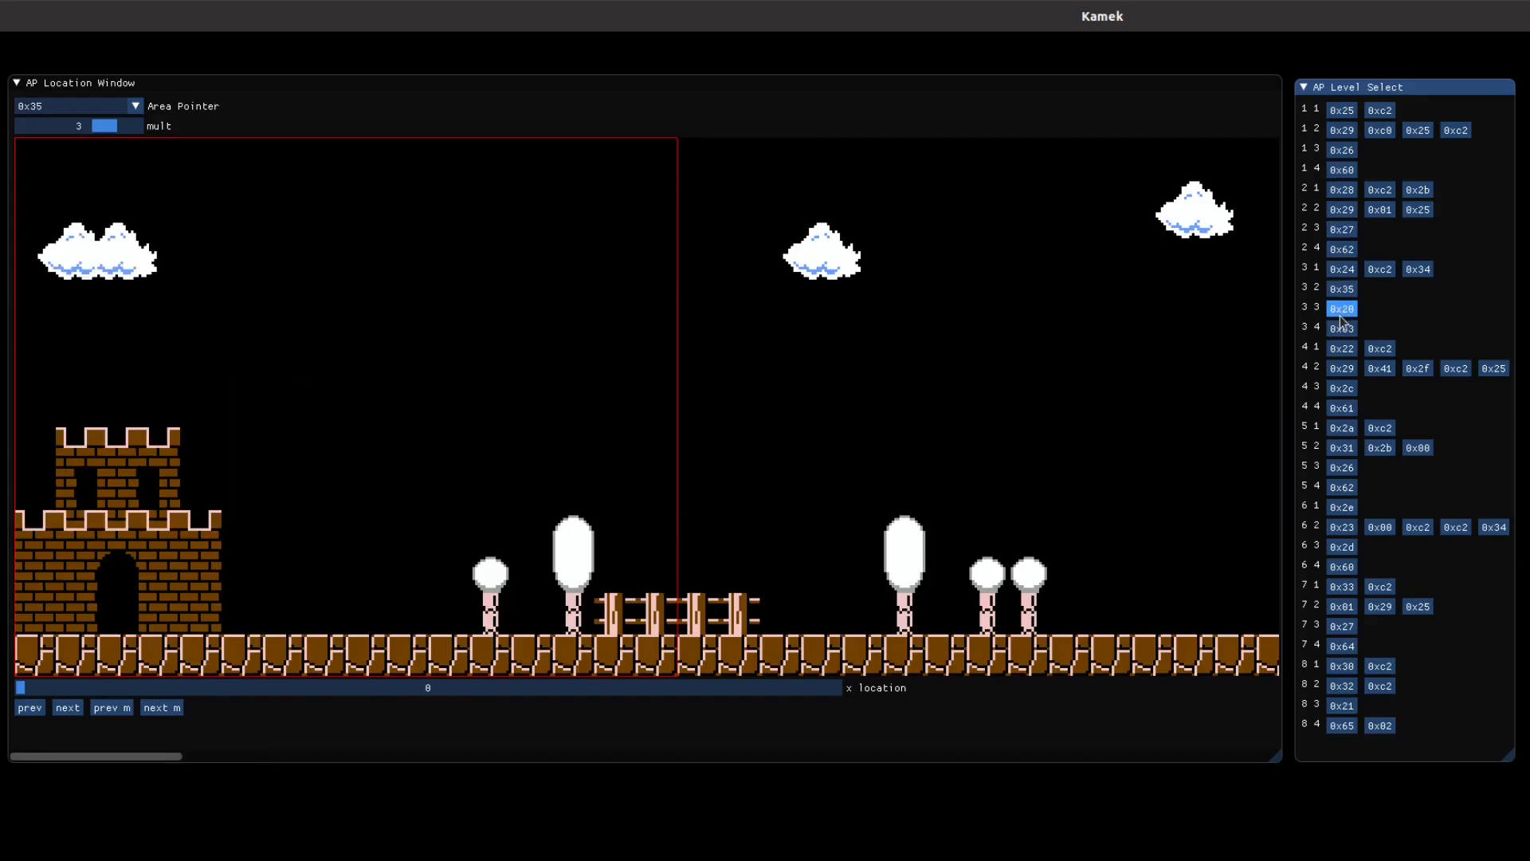
click(1340, 387)
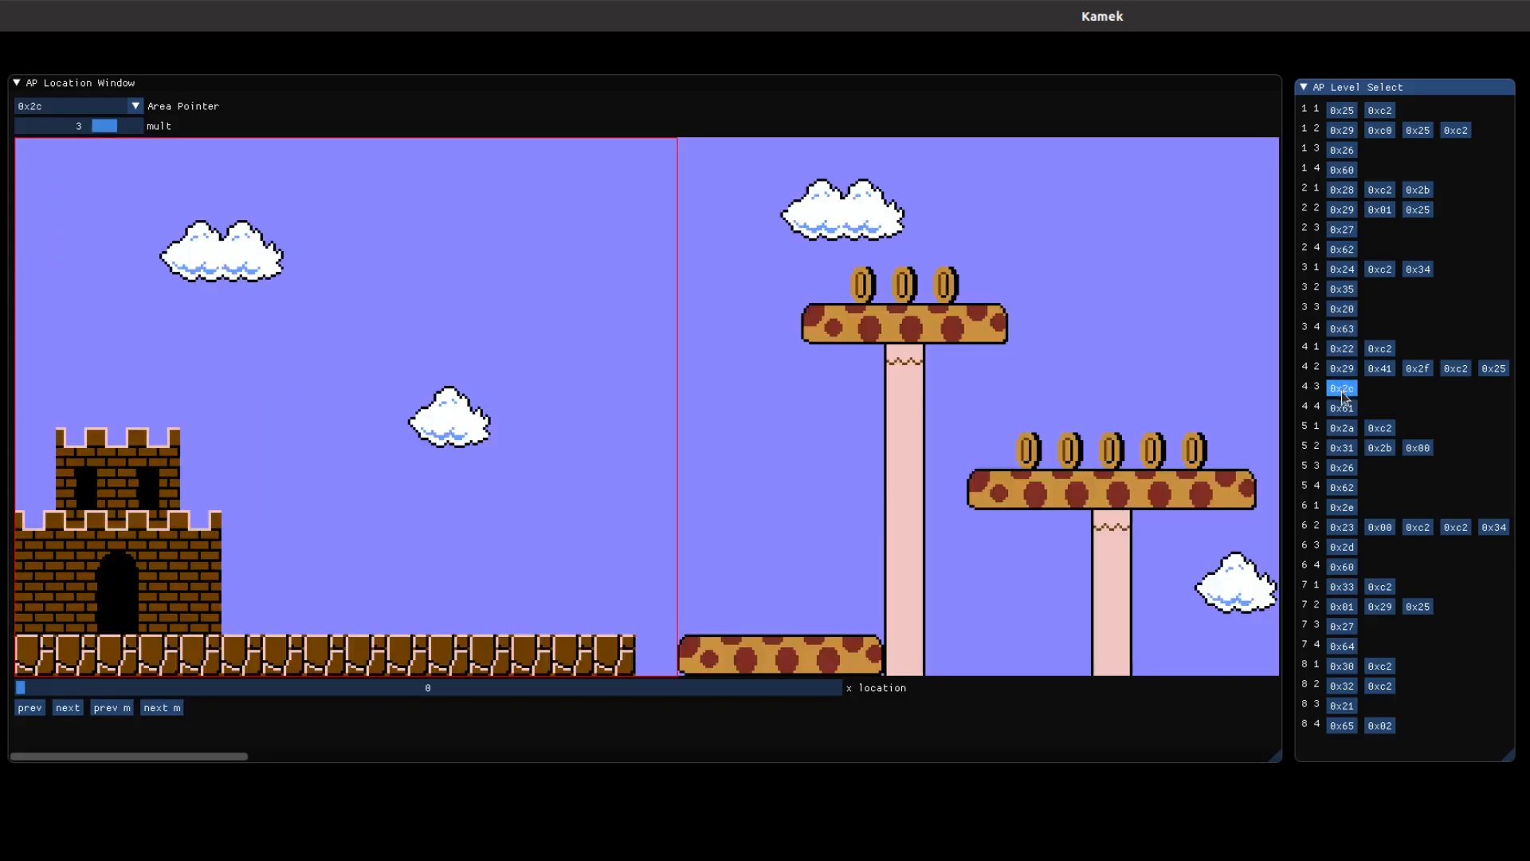
click(1340, 488)
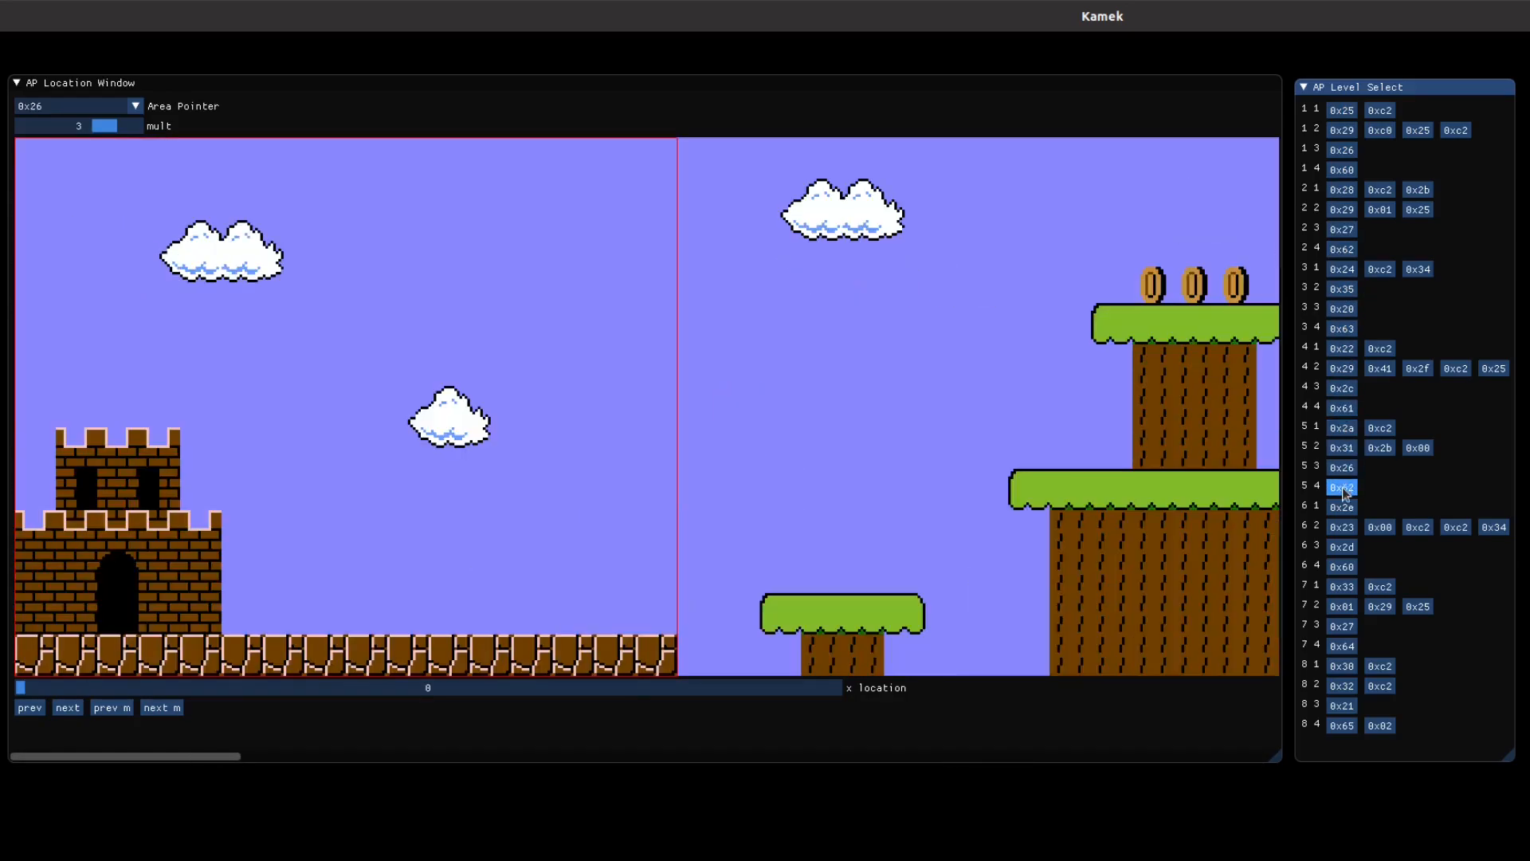
click(1340, 488)
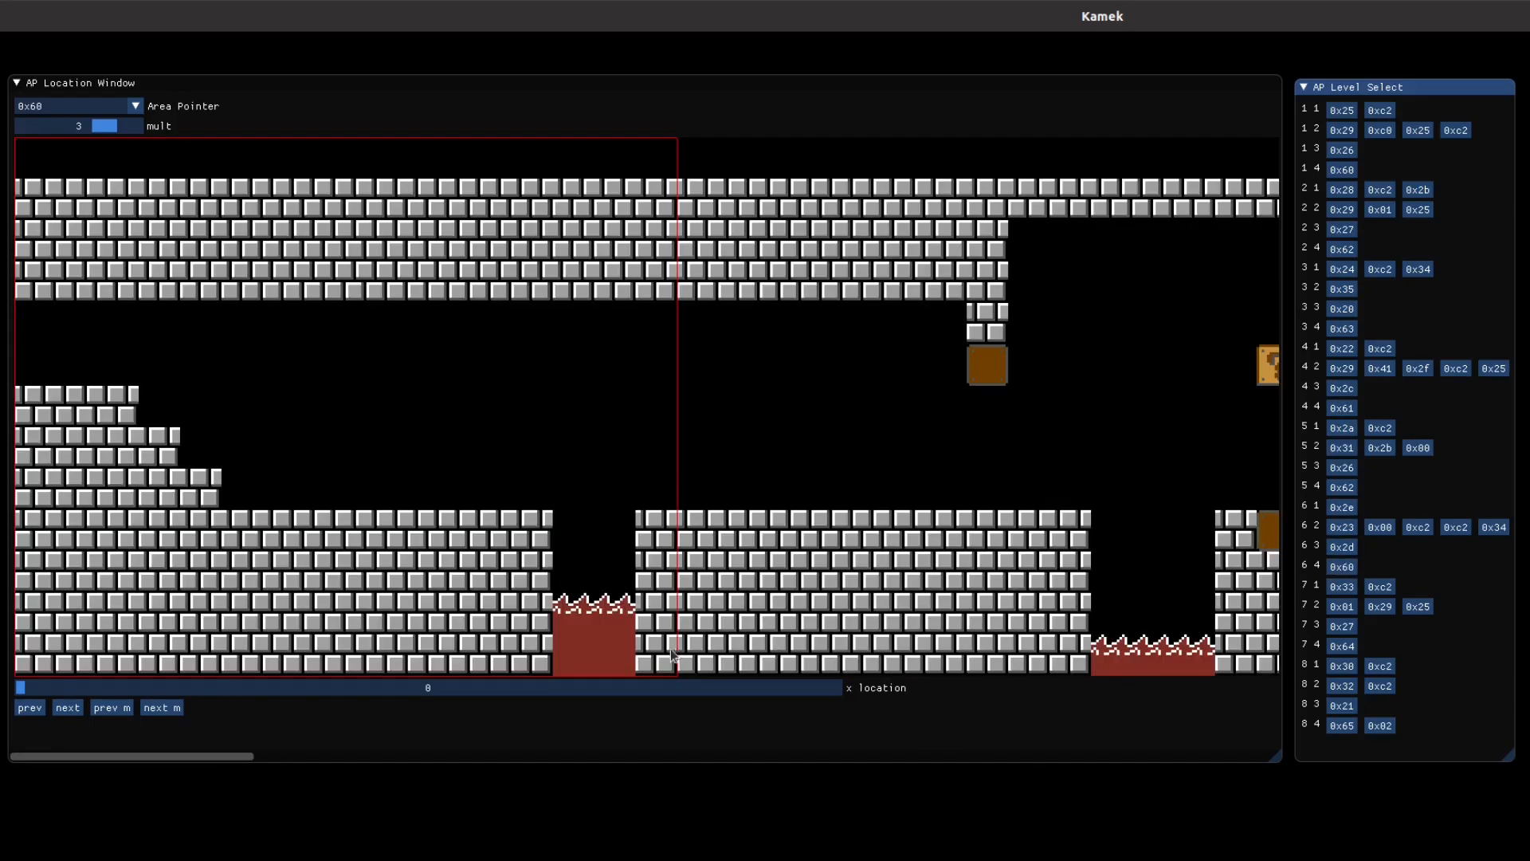
Load the night pipe area and underground coin room, ending on the grey castle level with lava pits
click(1340, 587)
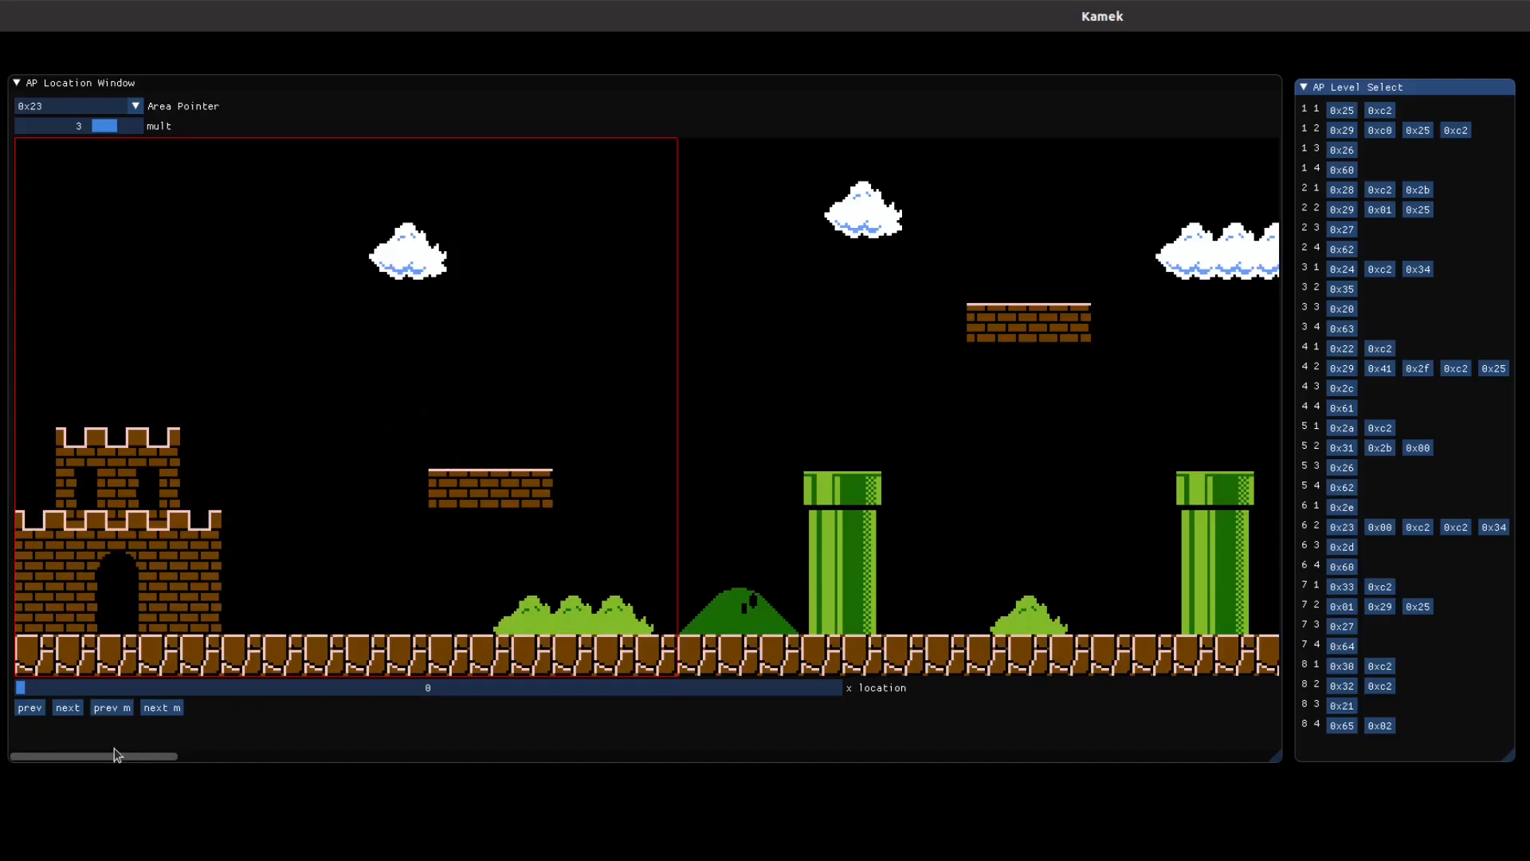
click(1380, 527)
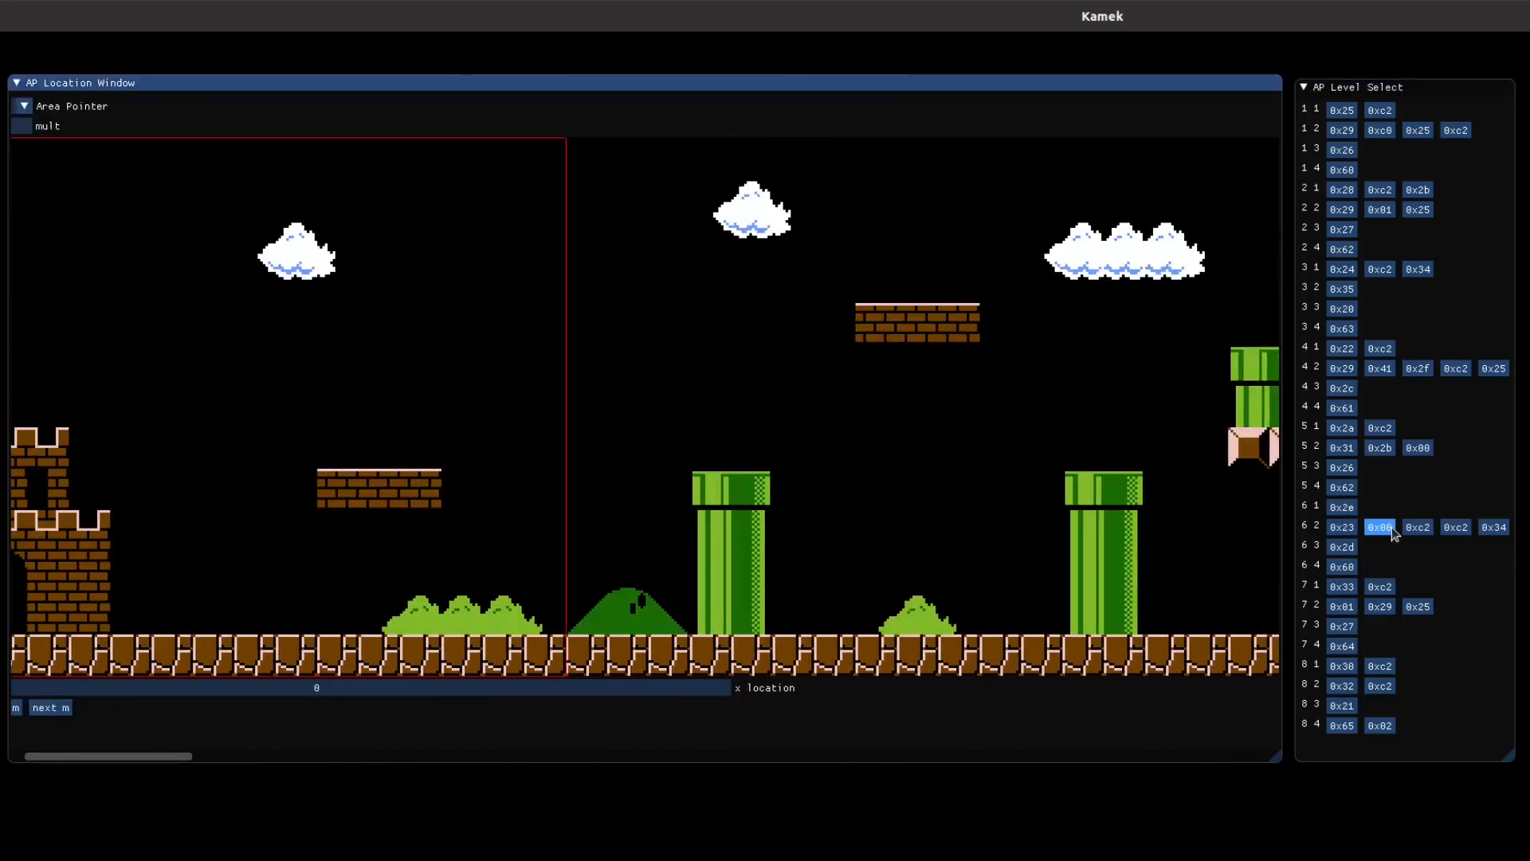
click(1493, 528)
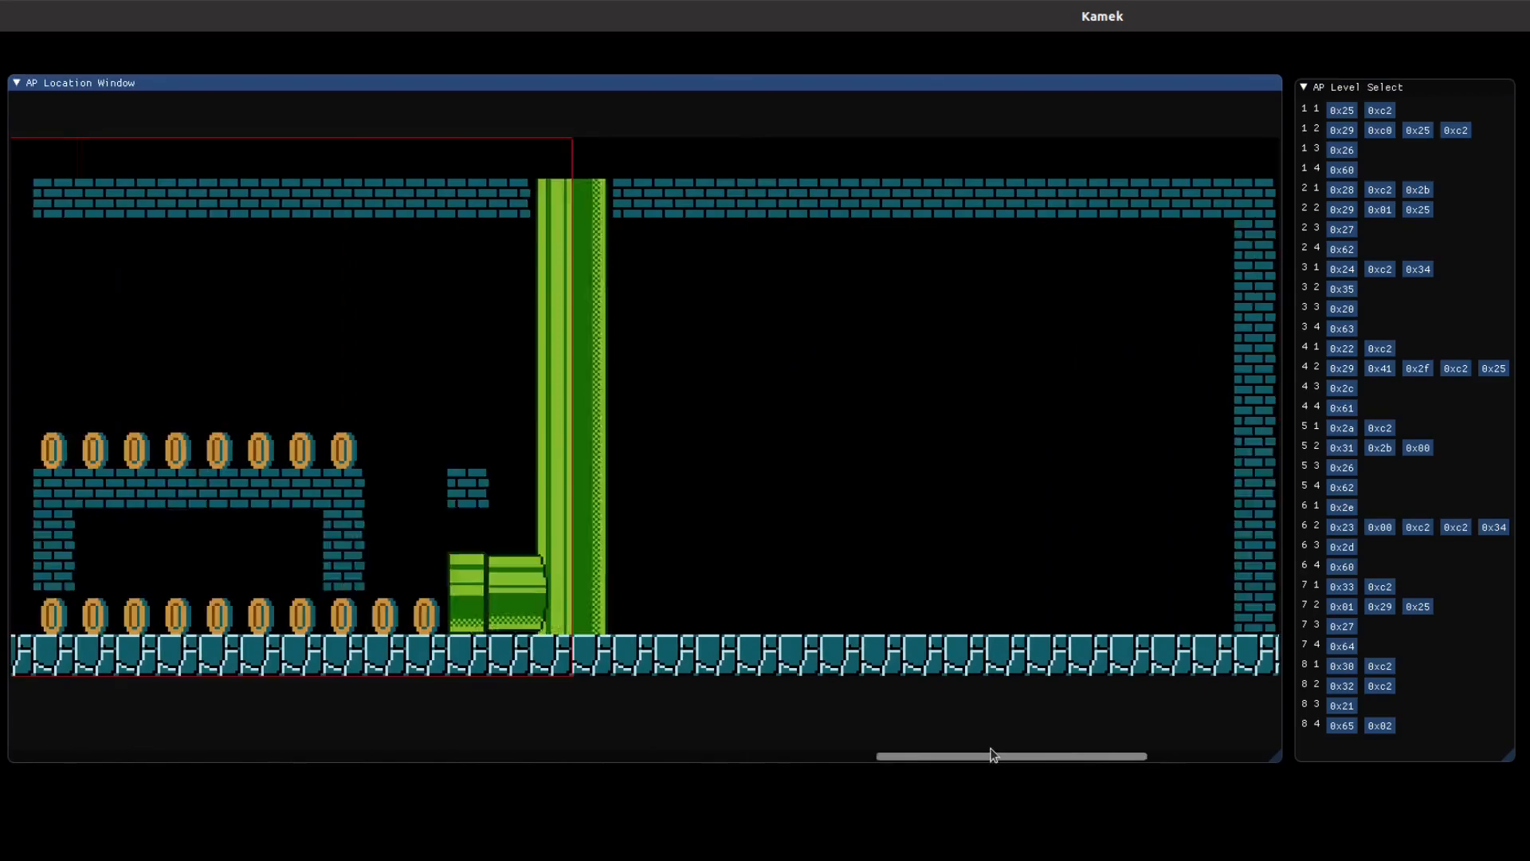
click(1340, 624)
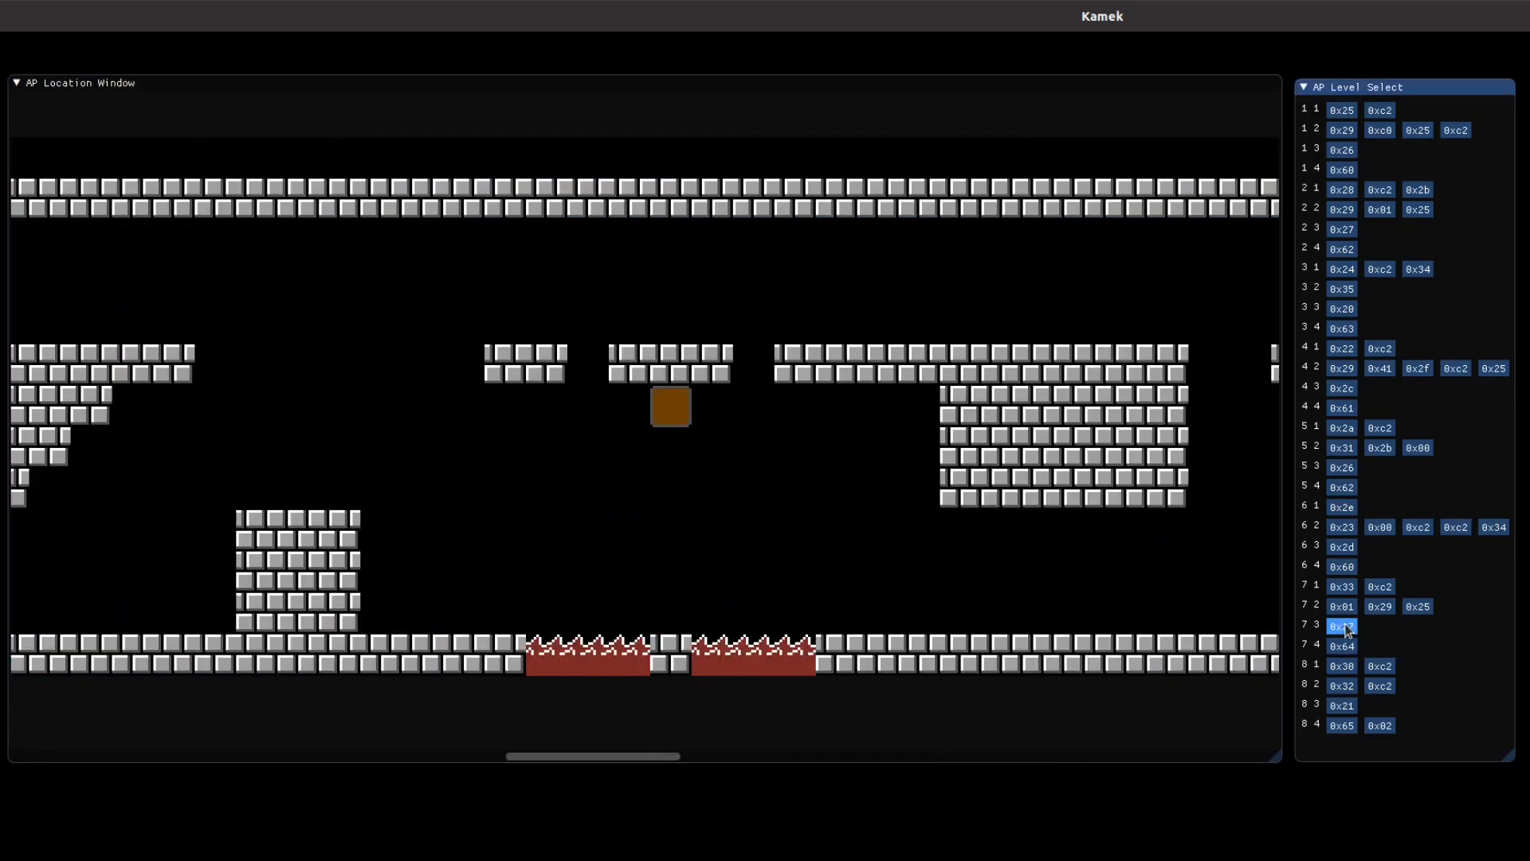
click(1340, 625)
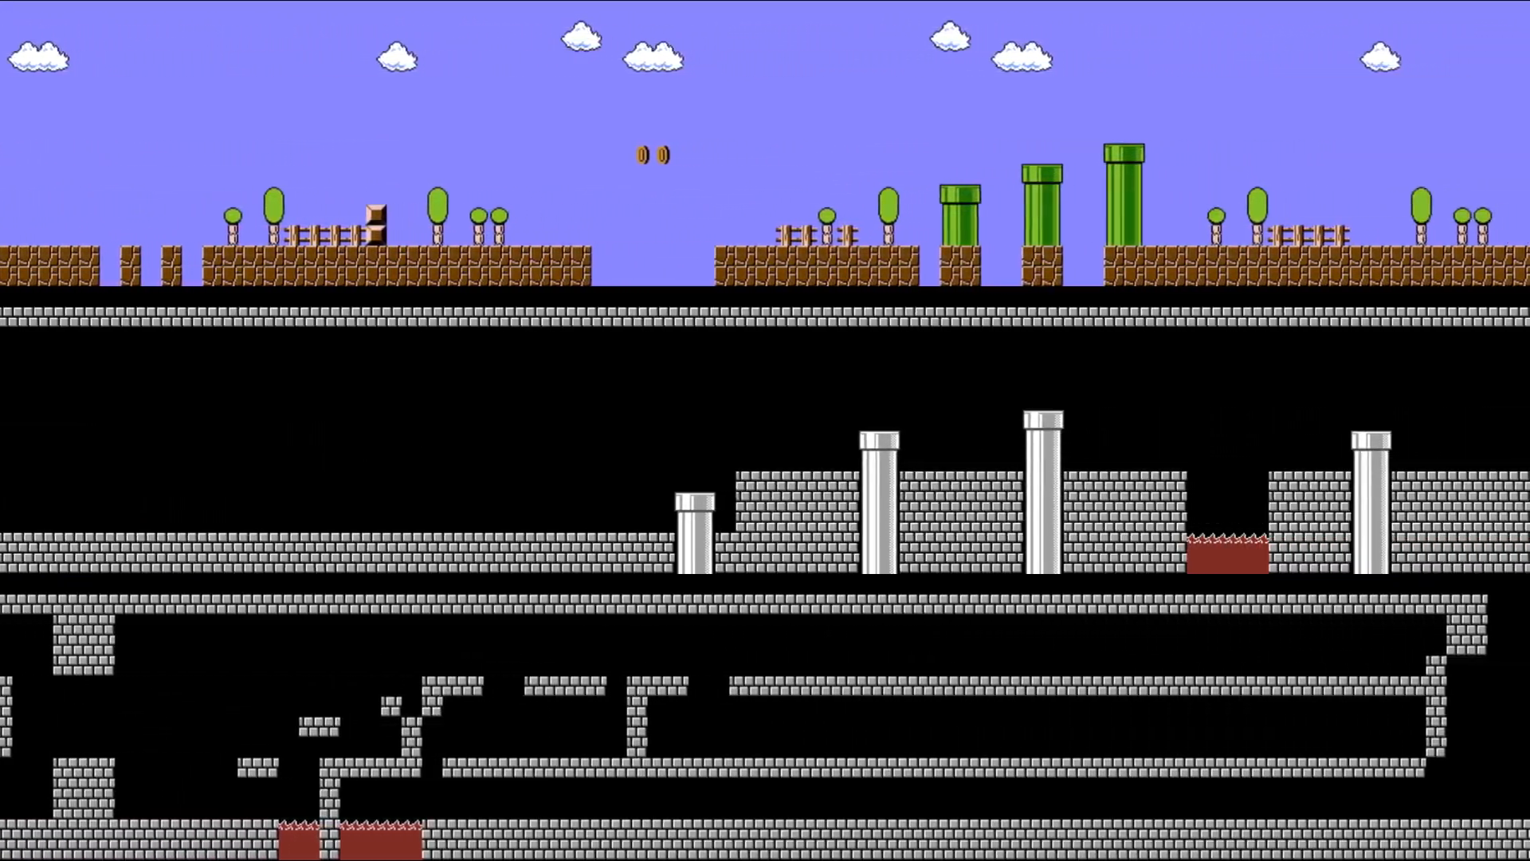
Scroll across the stitched World 1-1 level map before the area pointer 0x25 frame gallery appears
scroll(right, 3)
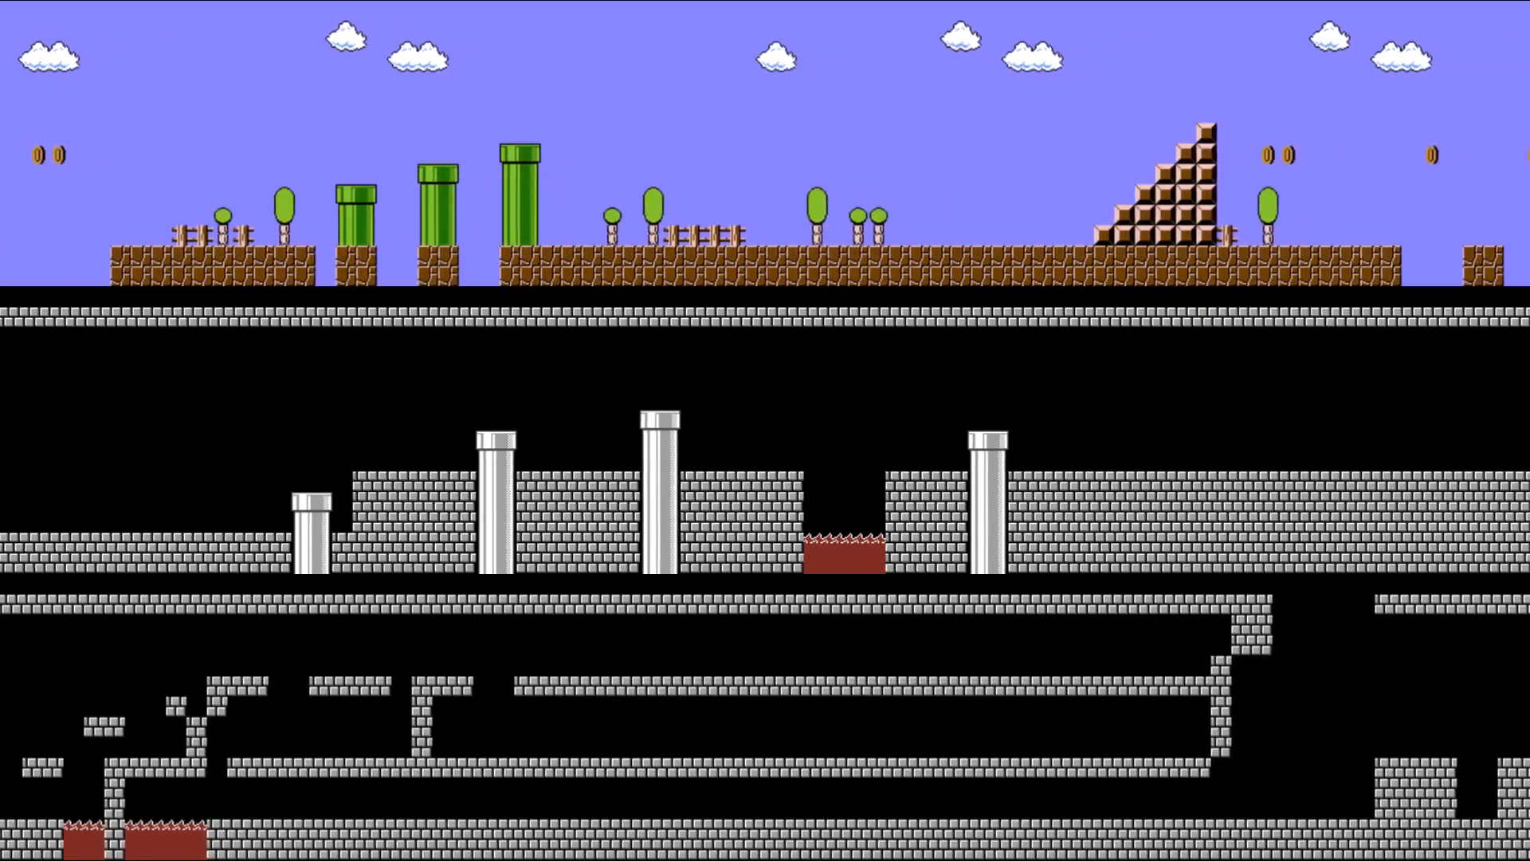
scroll(right, 3)
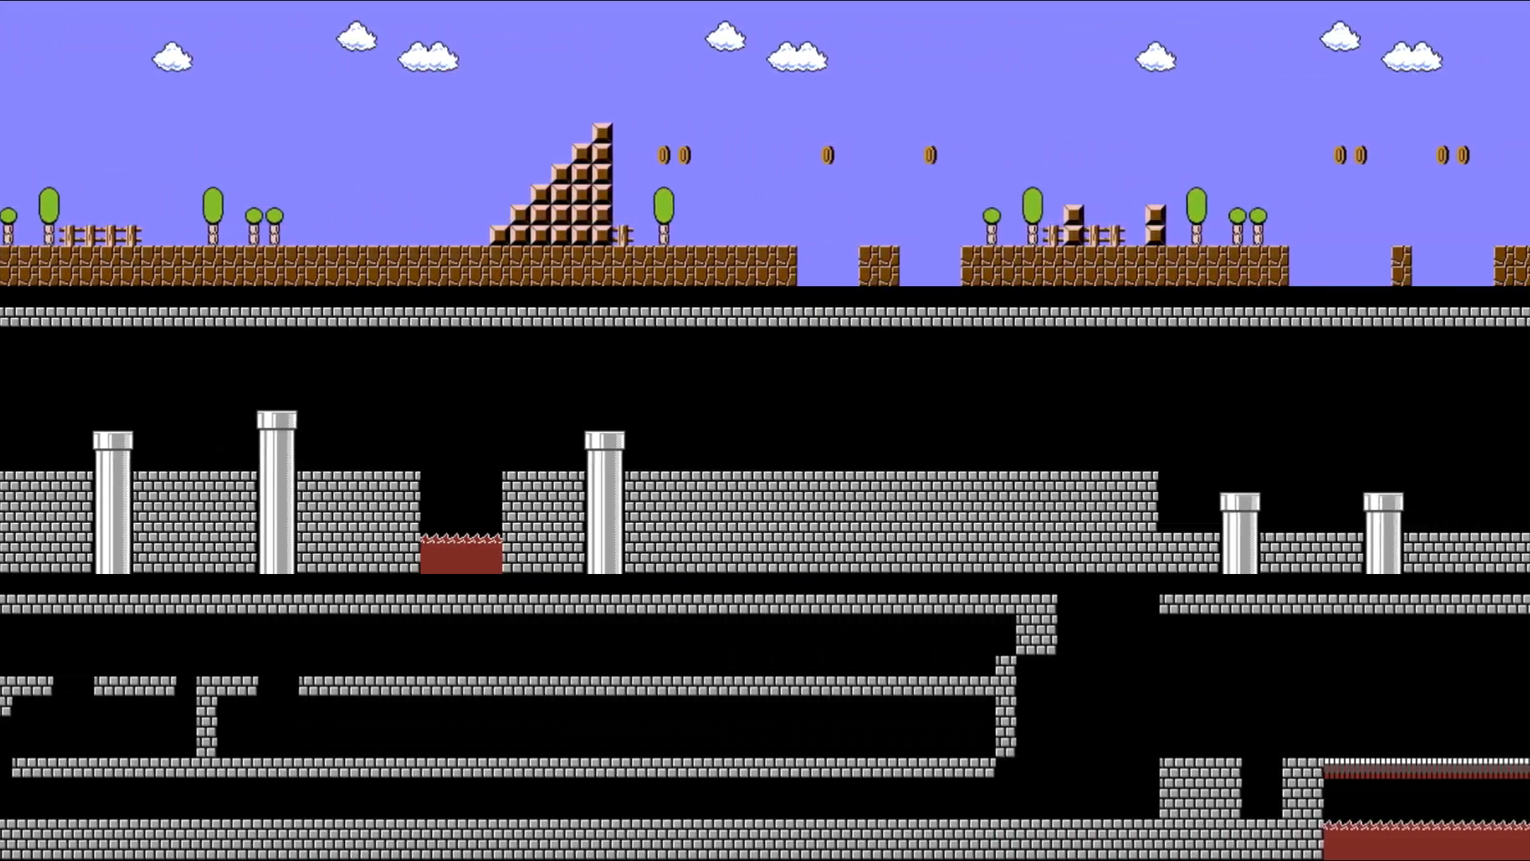
scroll(right, 3)
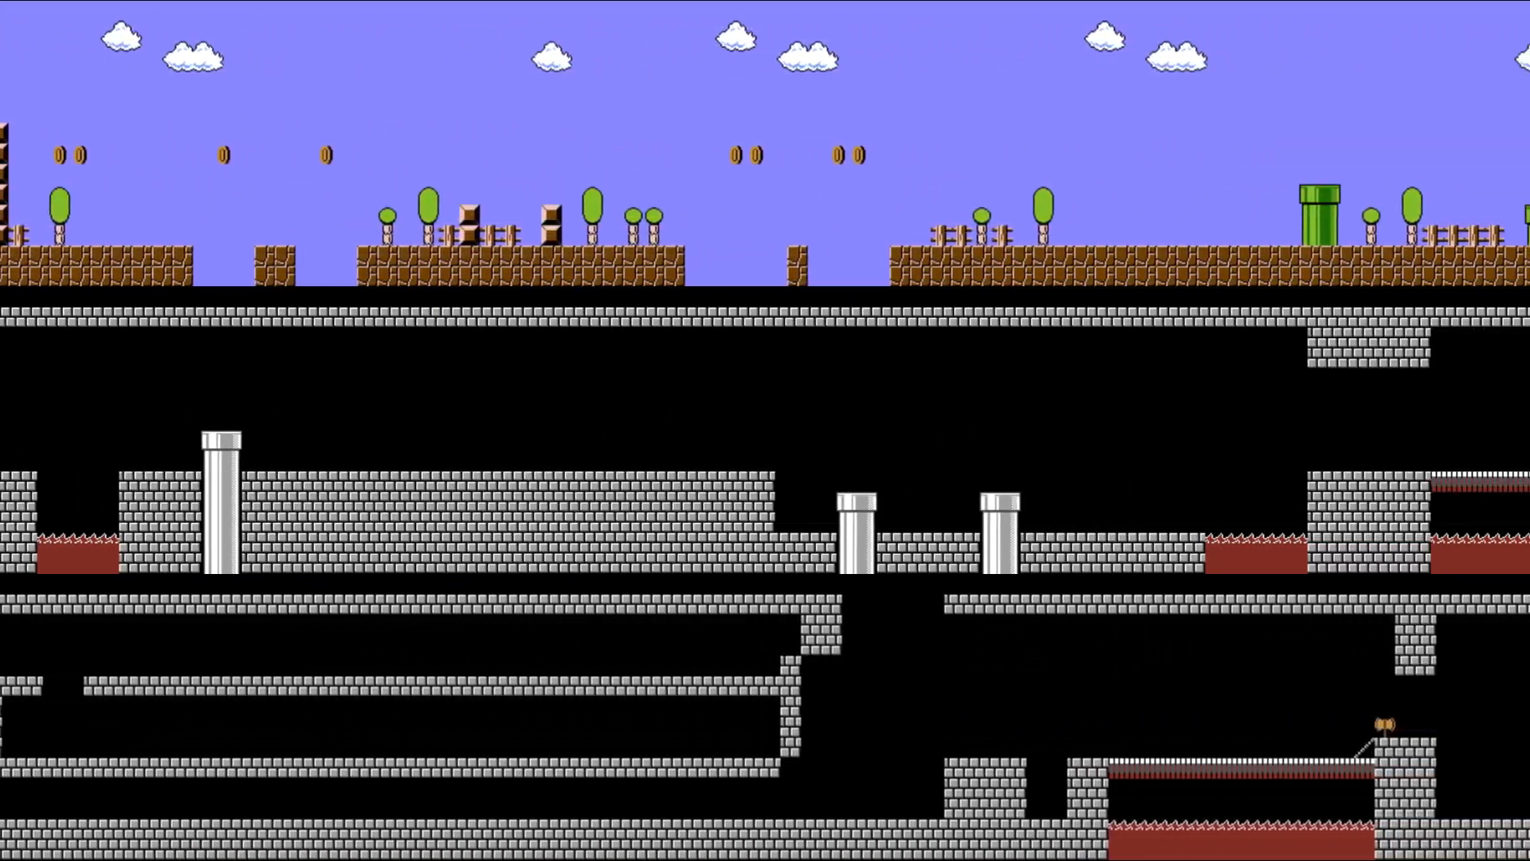
scroll(right, 3)
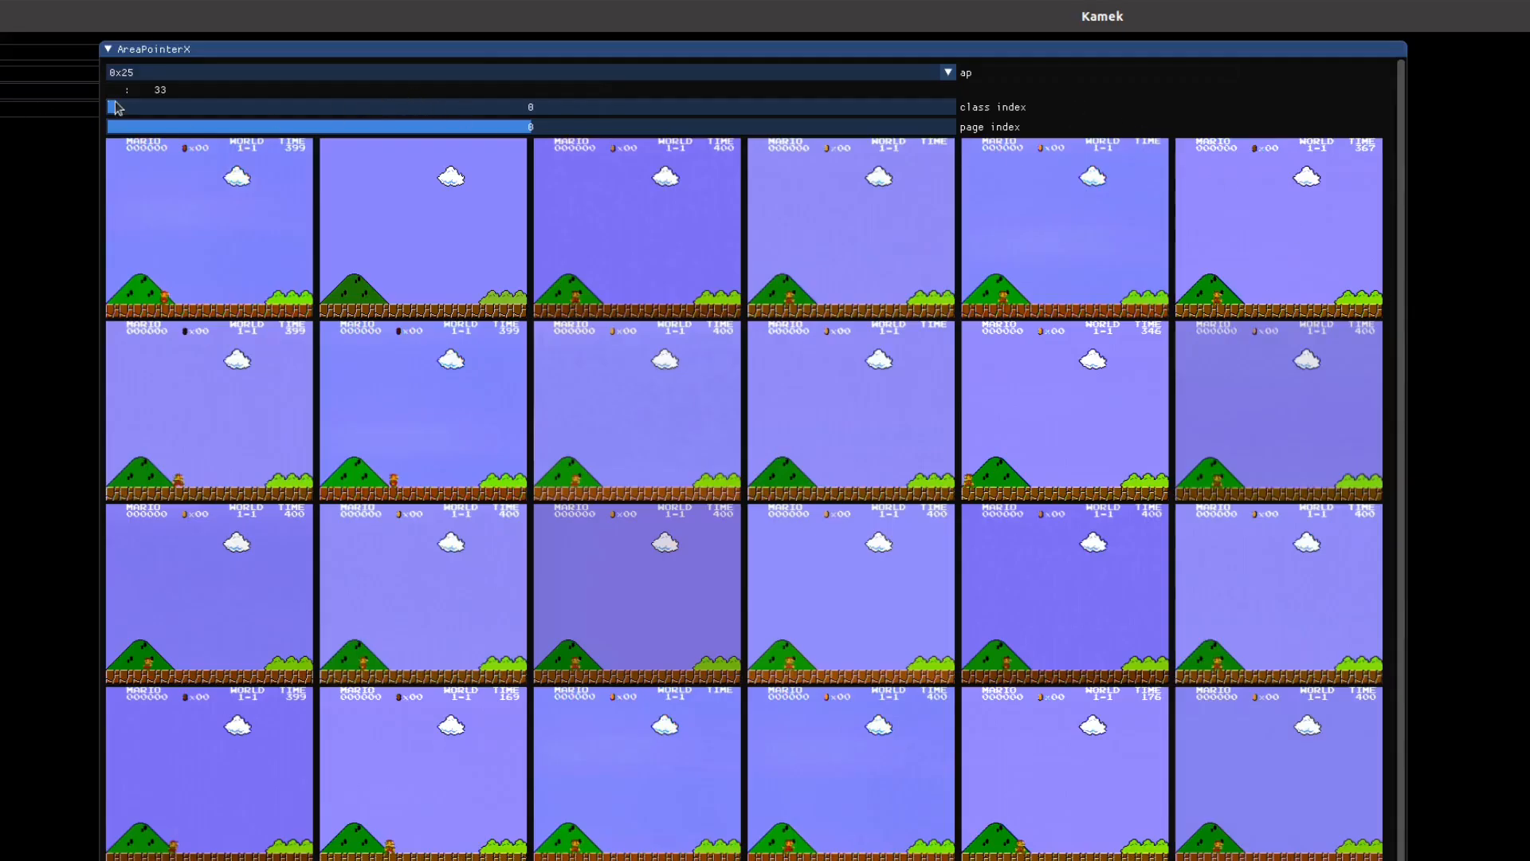
Move the AreaPointerX class index slider to 77, showing the floating bricks and question-block frames
drag(116, 107, 533, 107)
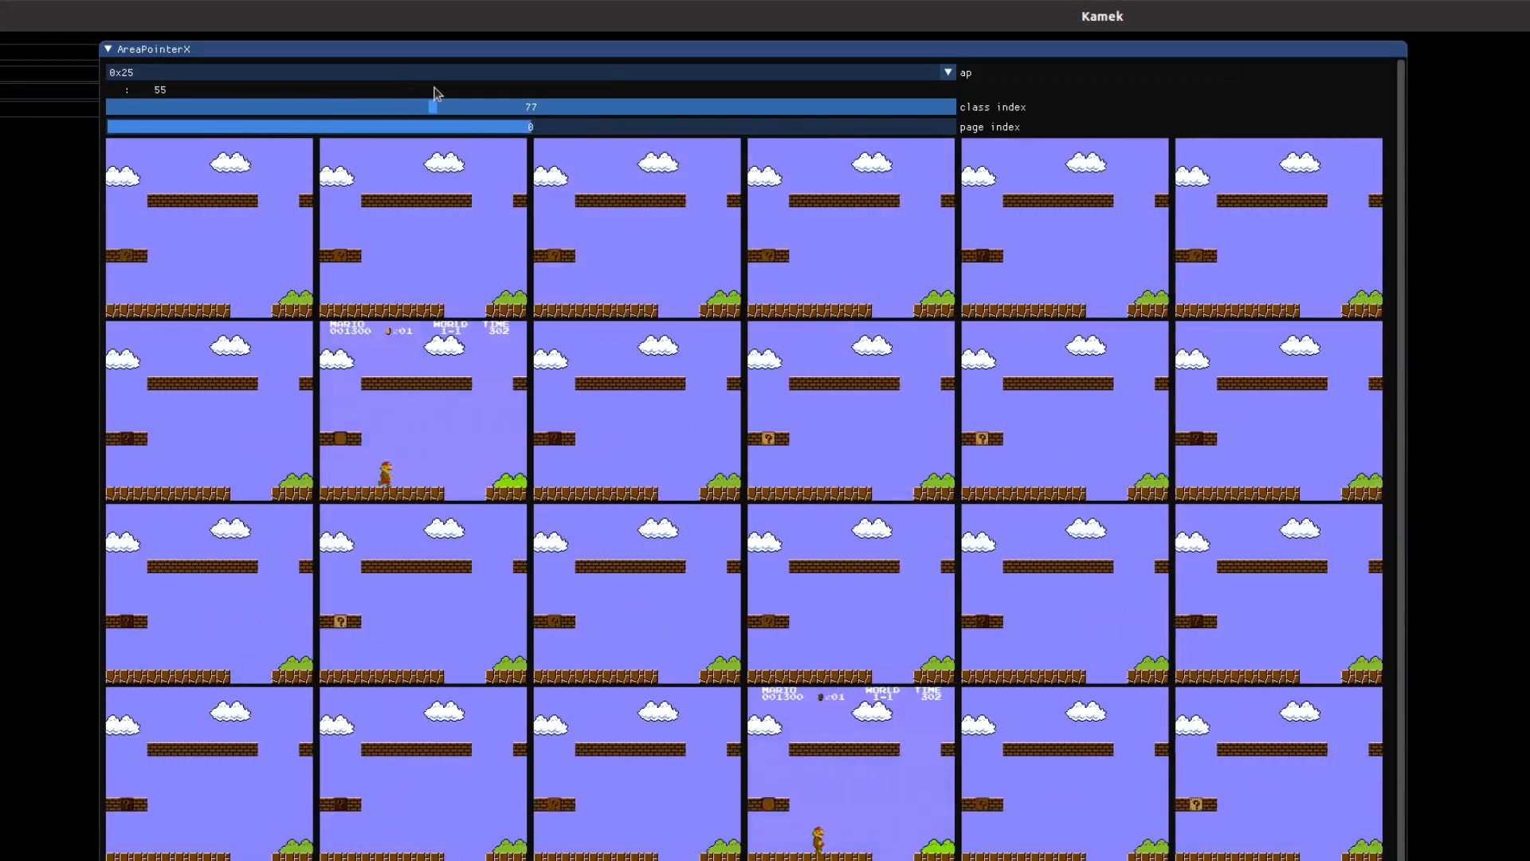
drag(459, 107, 570, 107)
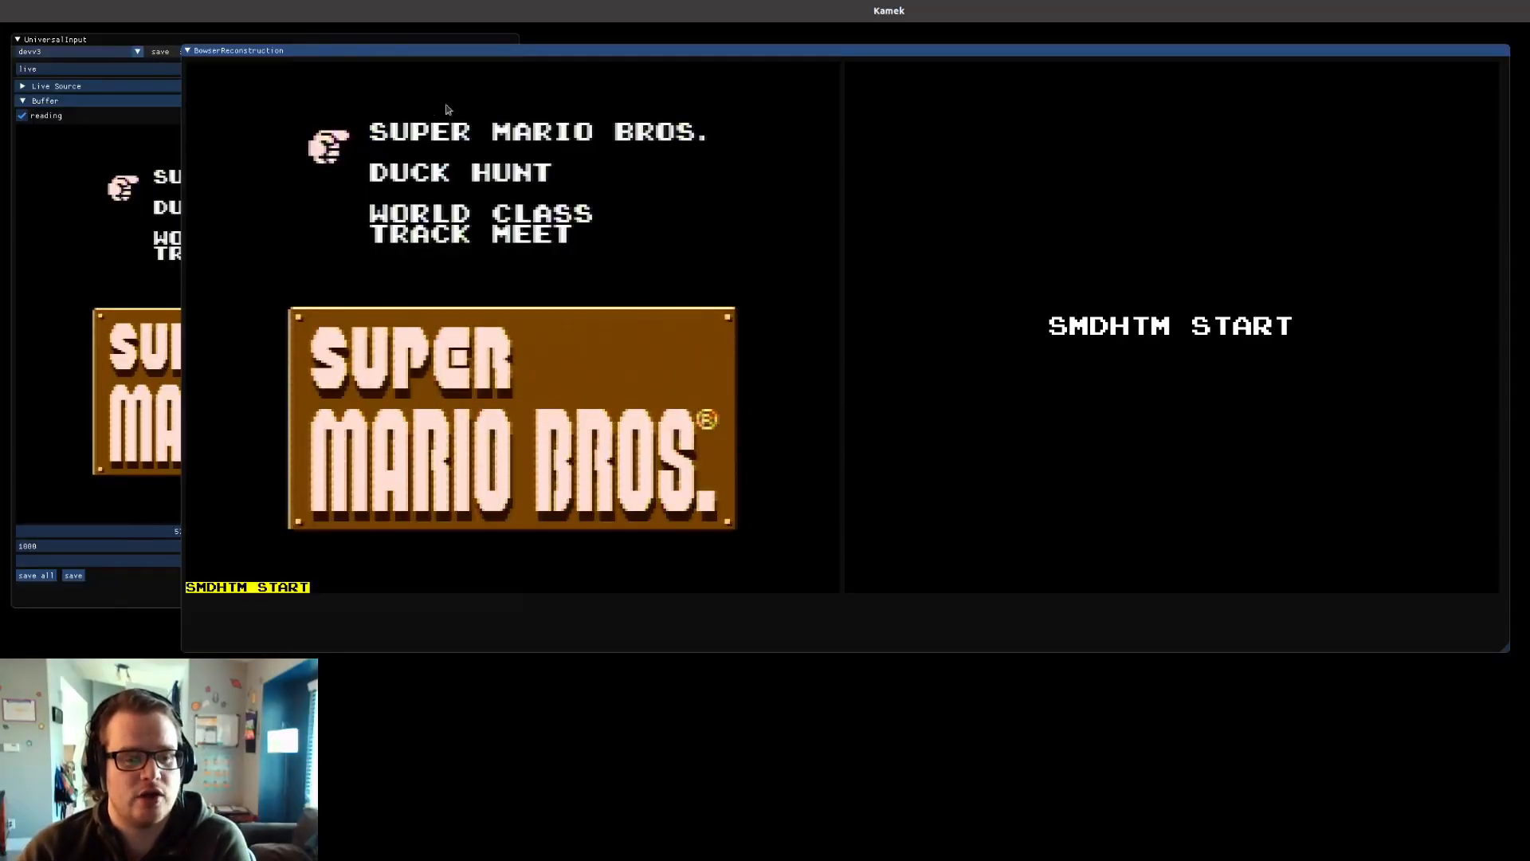
mouse_move(560, 299)
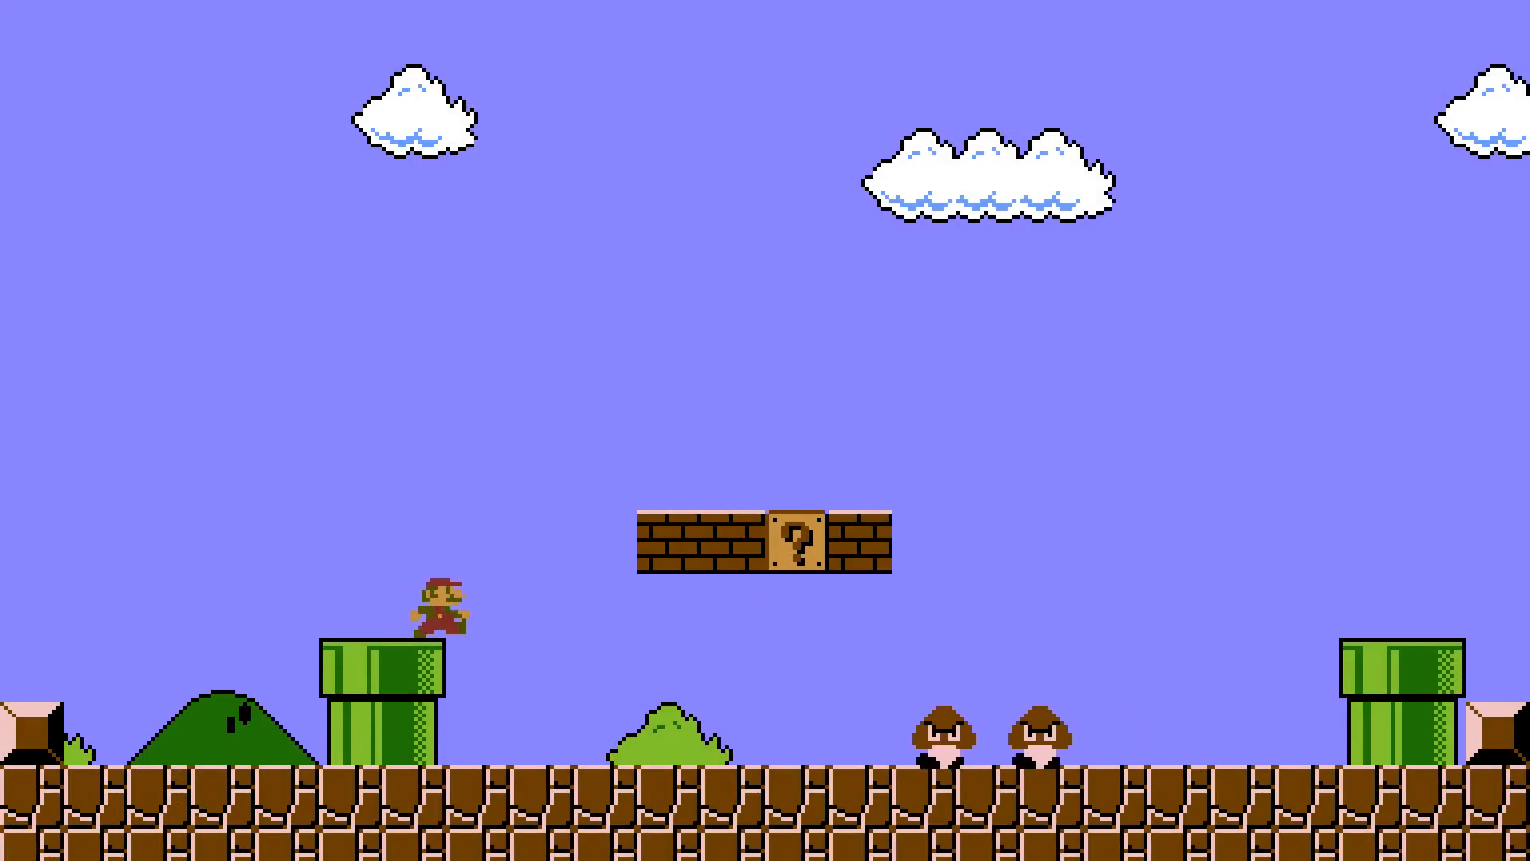
key(right)
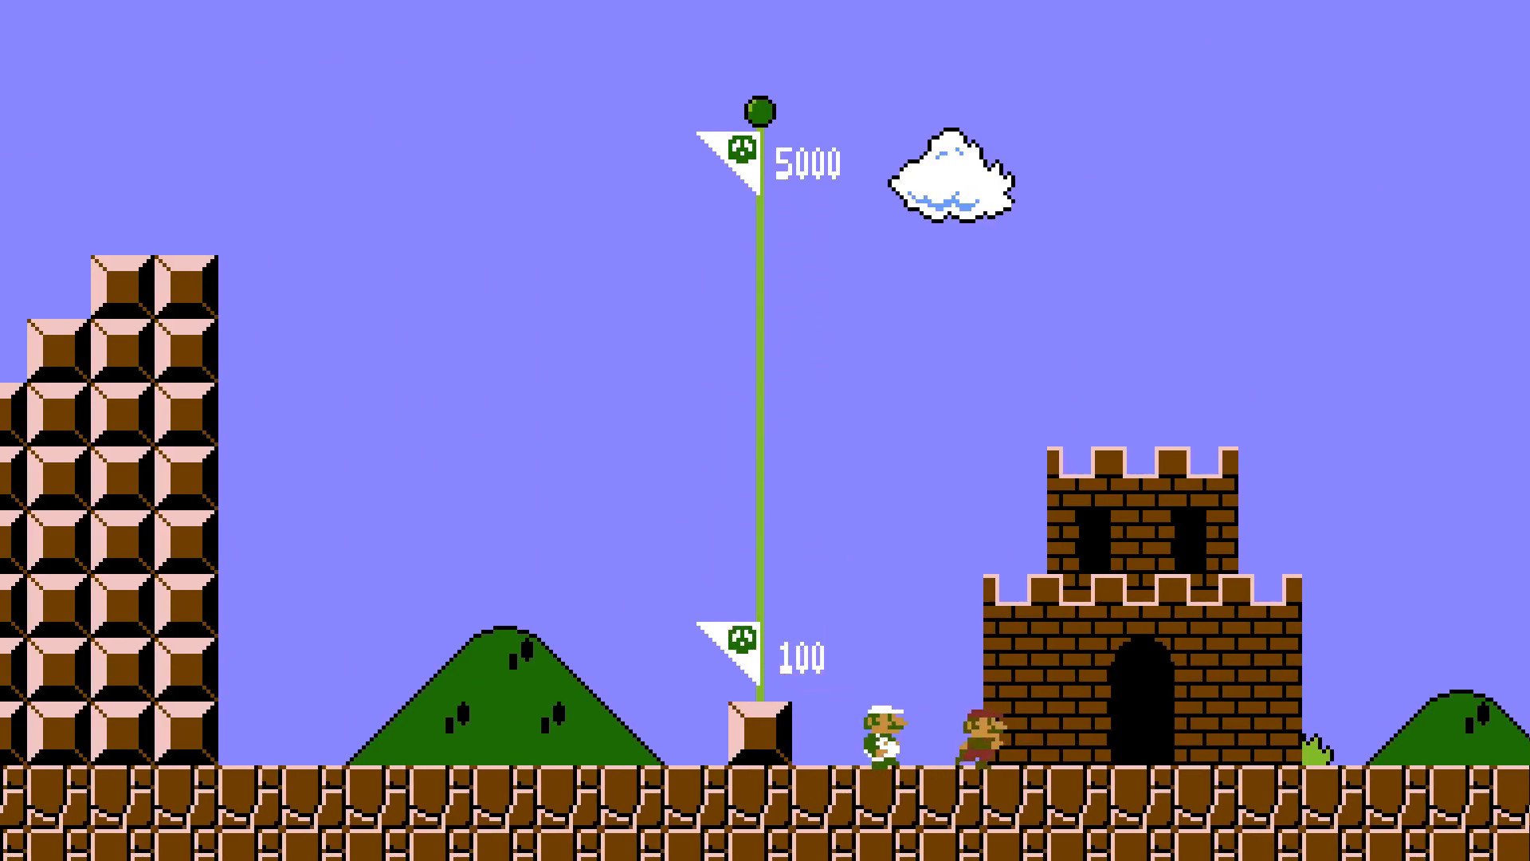
scroll(right, 3)
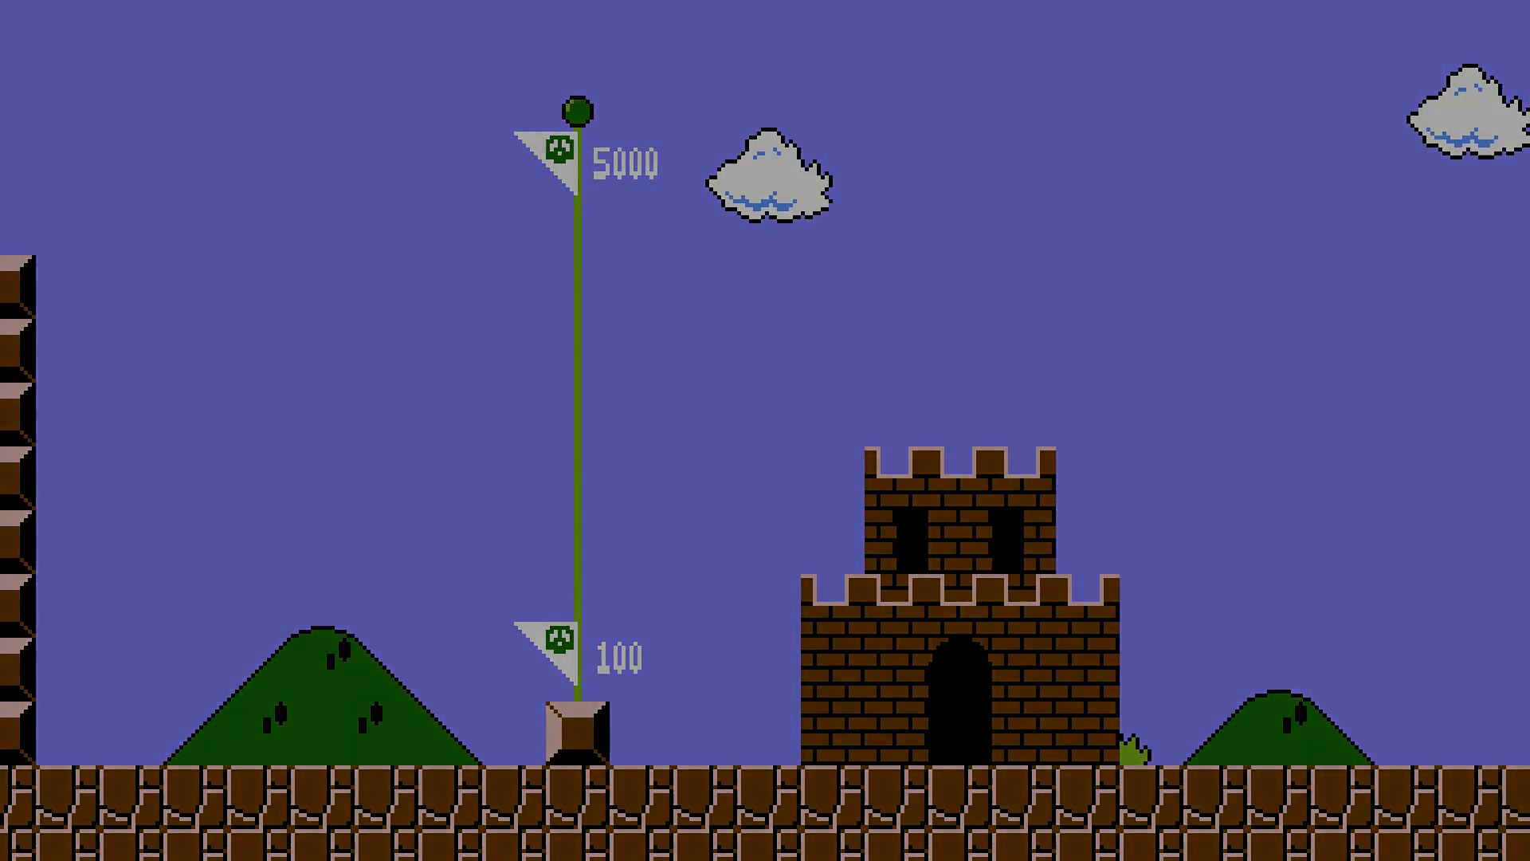